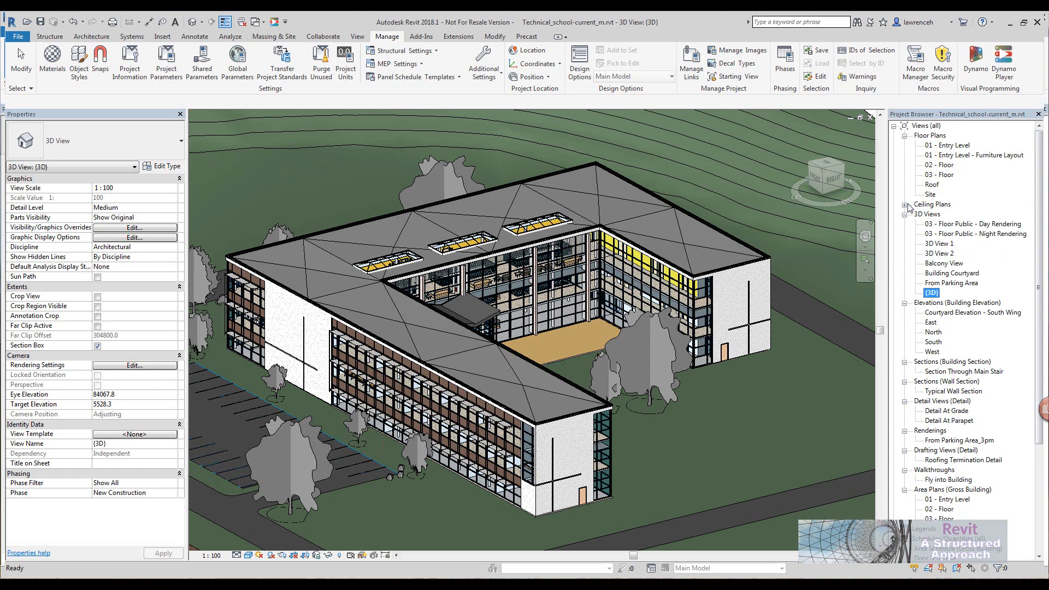
- Check the Insert ribbon's Link CAD and Manage Links commands, confirming no CAD links remain
{"action": "scroll", "scroll_direction": "down", "scroll_amount": 3}
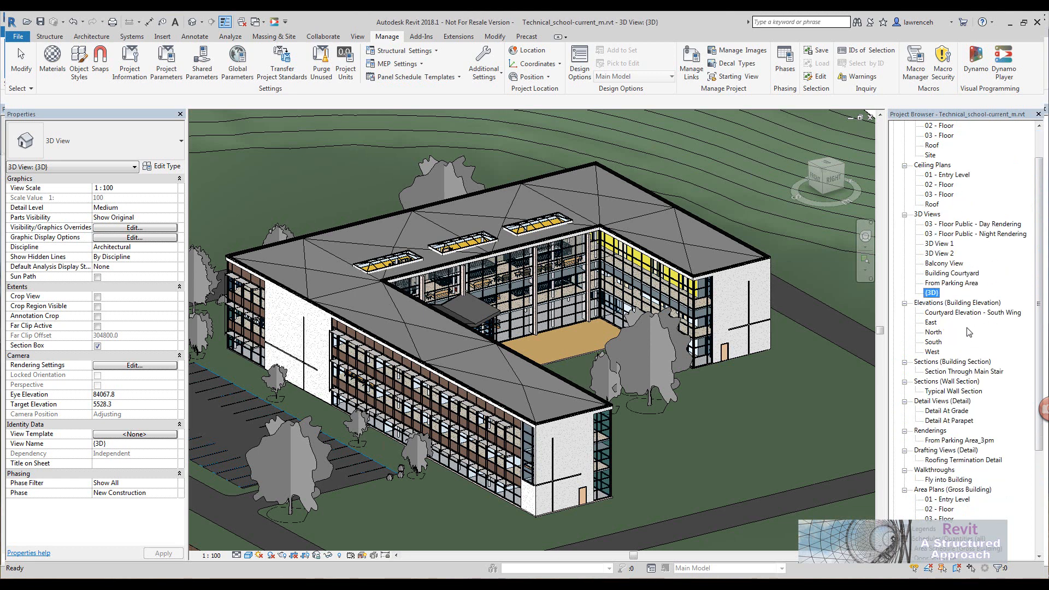
{"action": "scroll", "scroll_direction": "down", "scroll_amount": 3}
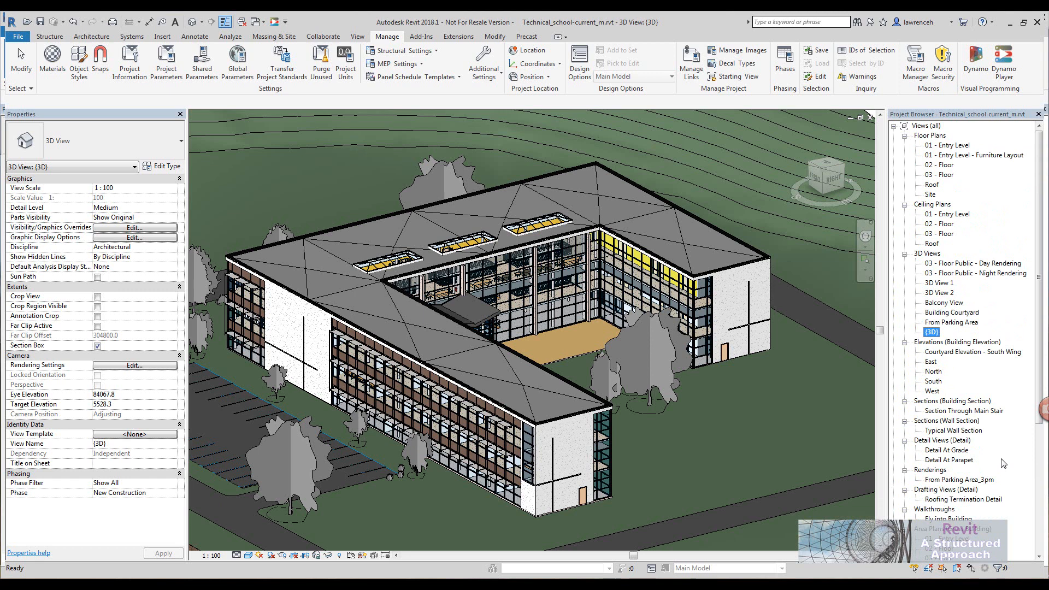
{"action": "mouse_move", "coordinate": [1003, 463]}
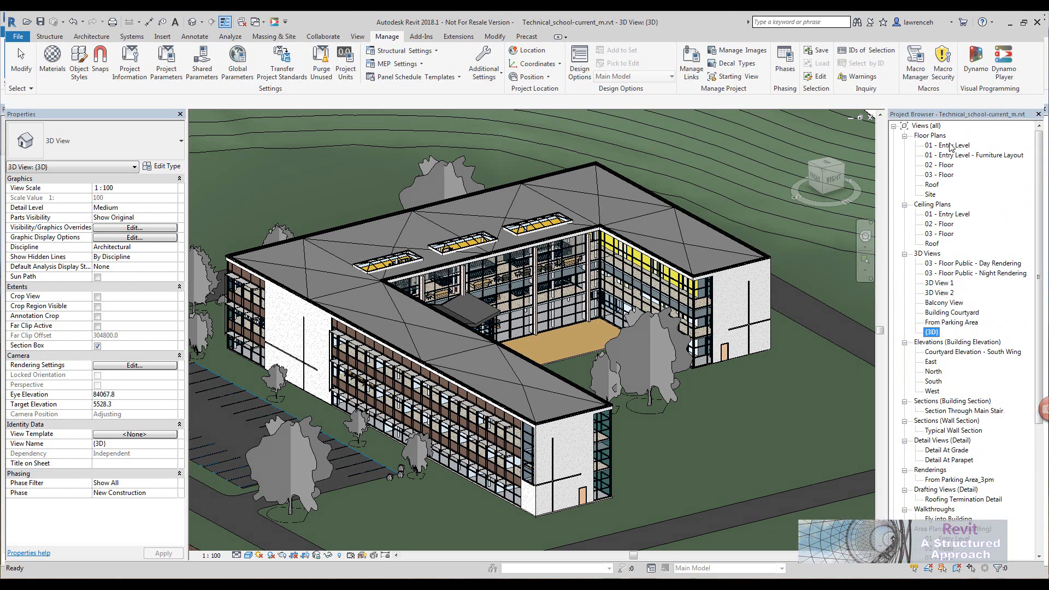
{"action": "mouse_move", "coordinate": [947, 149]}
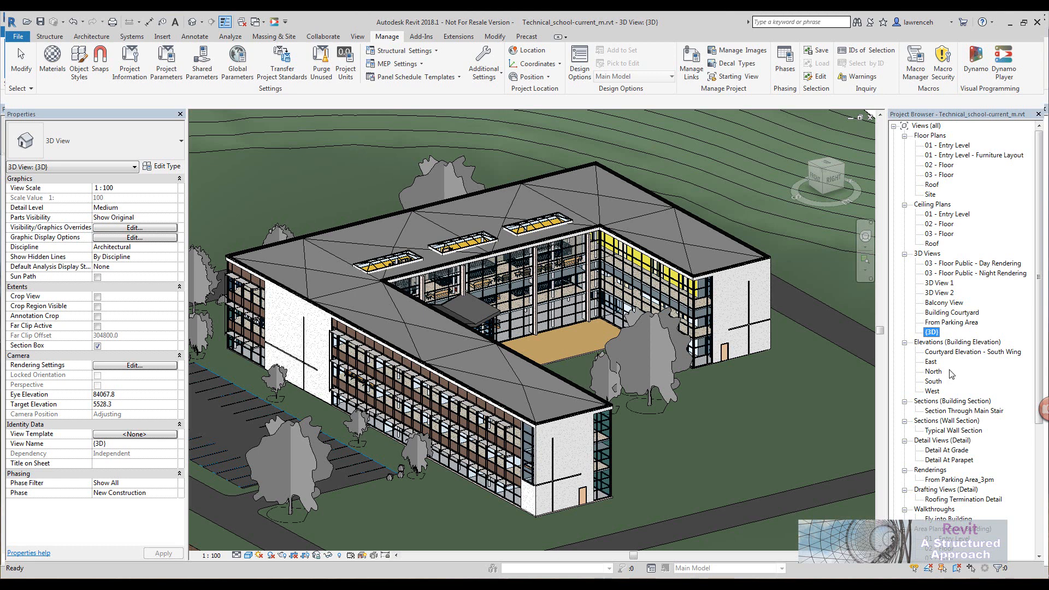
{"action": "mouse_move", "coordinate": [951, 381]}
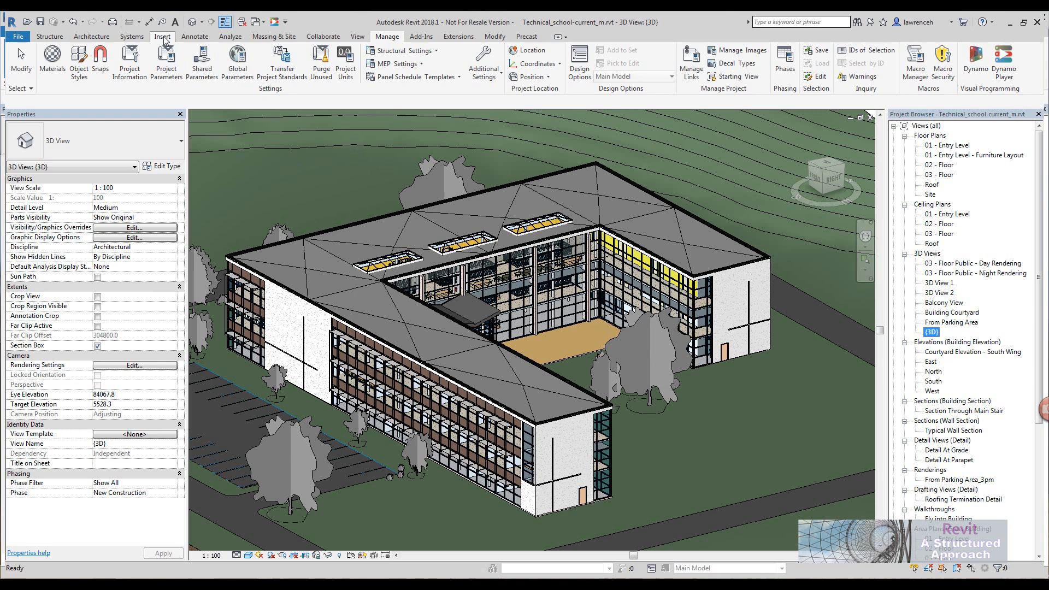
{"action": "left_click", "coordinate": [162, 36]}
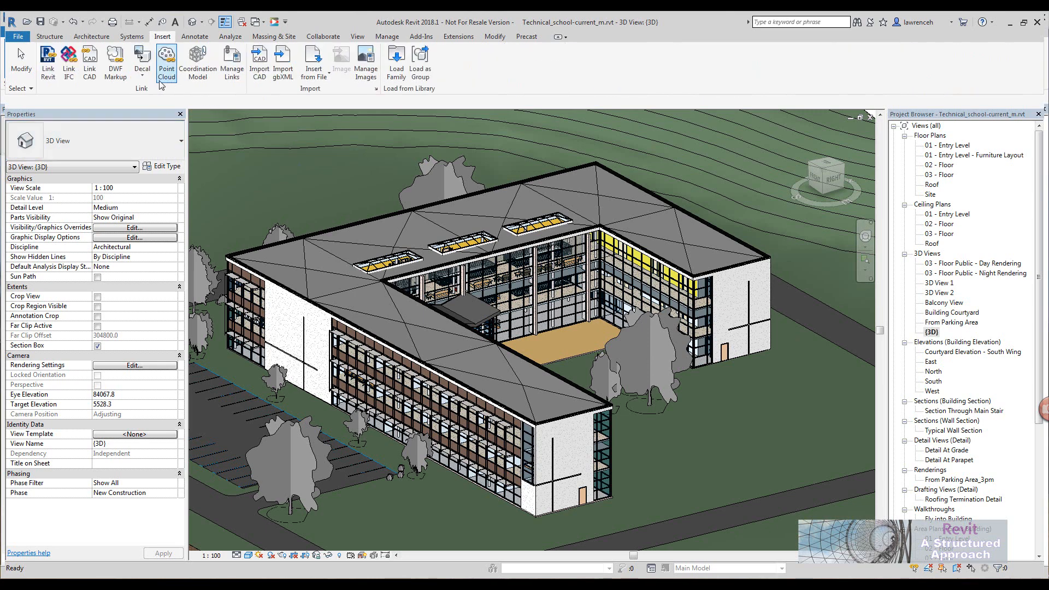
{"action": "left_click", "coordinate": [89, 64]}
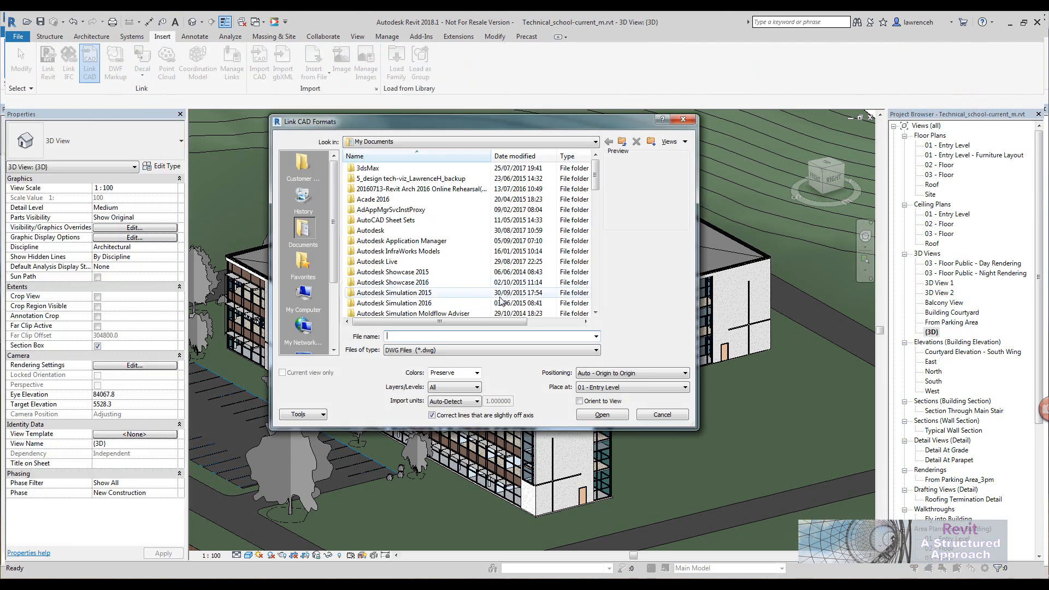
{"action": "left_click", "coordinate": [662, 414]}
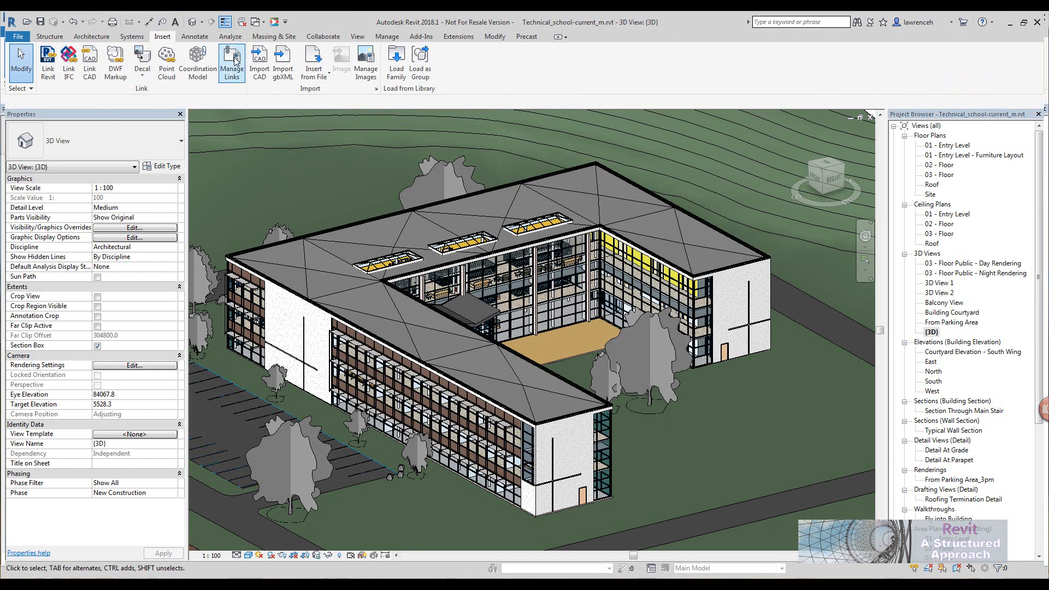
{"action": "left_click", "coordinate": [231, 64]}
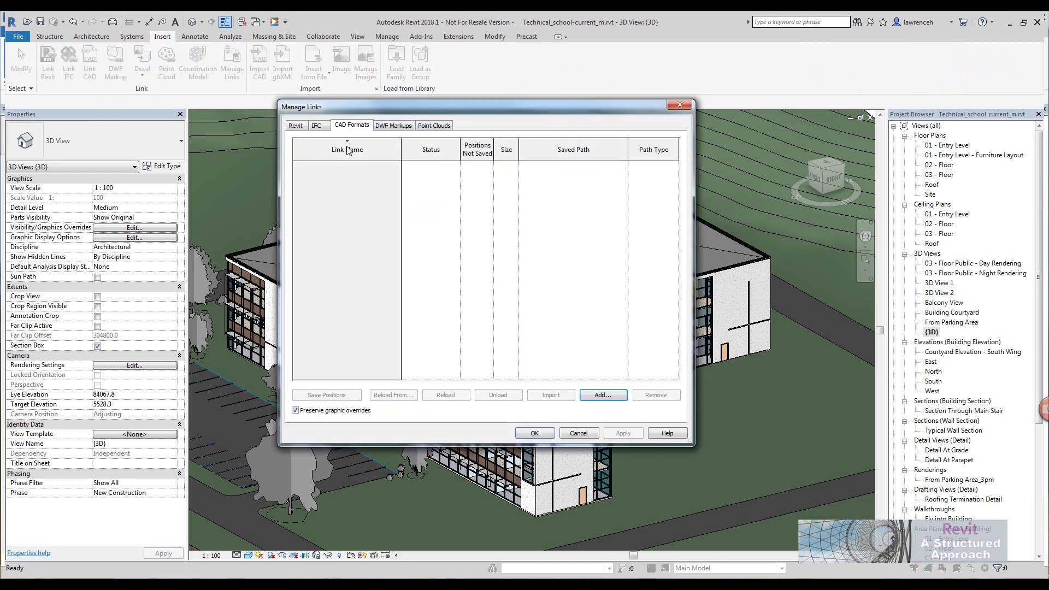
{"action": "left_click", "coordinate": [578, 432]}
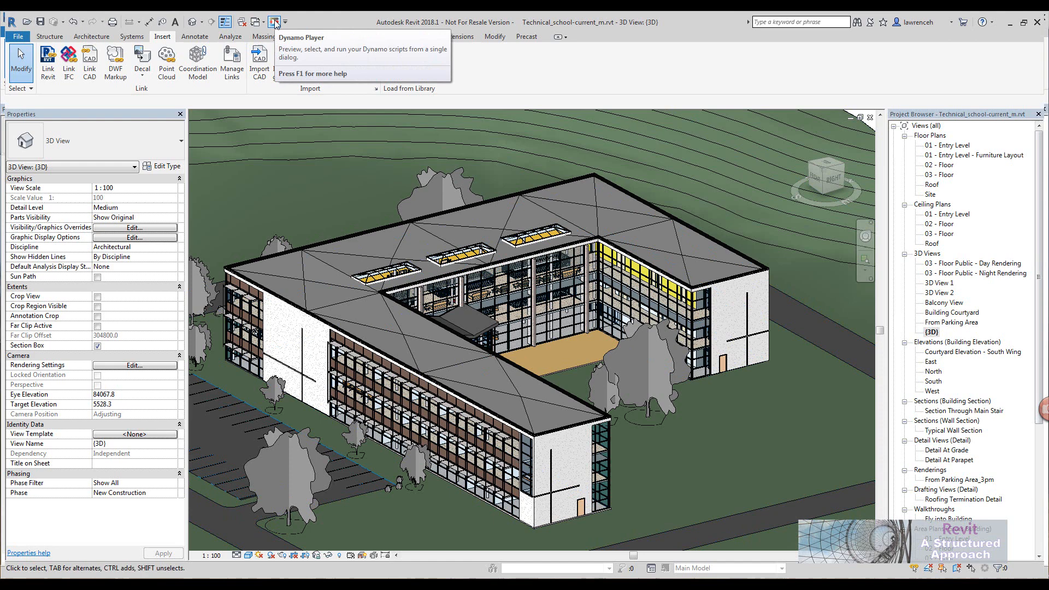
- Find the 'strip' script in Dynamo Player and set delete sheets and delete views to True
{"action": "left_click", "coordinate": [274, 22]}
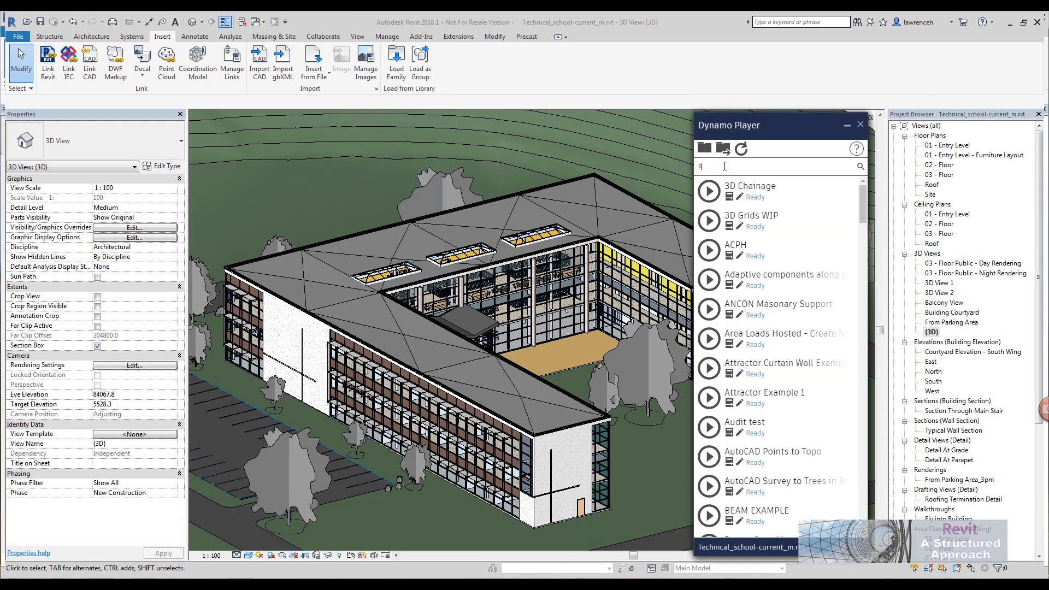
{"action": "type", "text": "strip"}
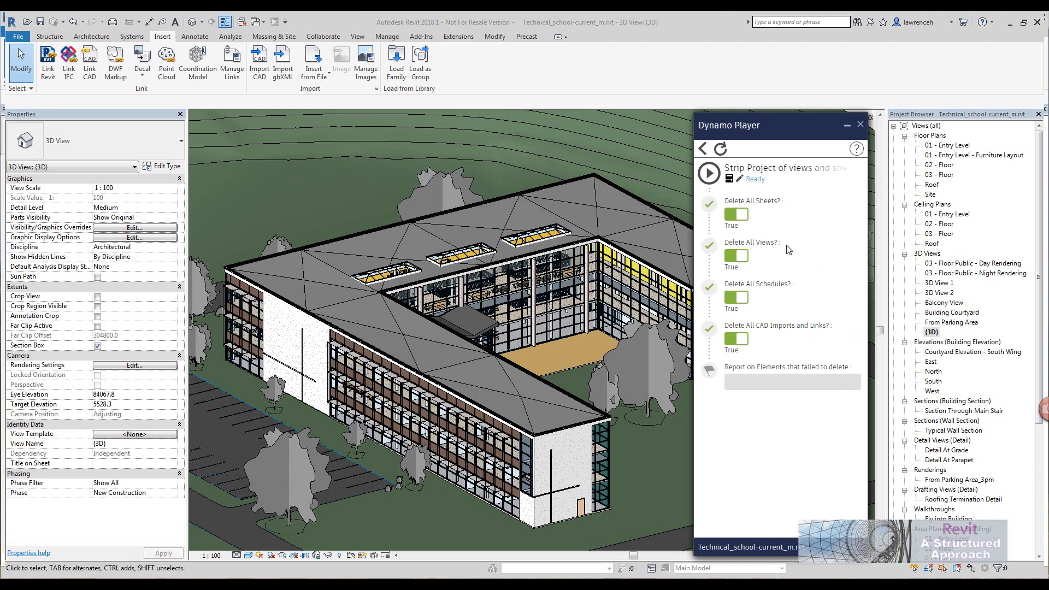
{"action": "left_click", "coordinate": [736, 214]}
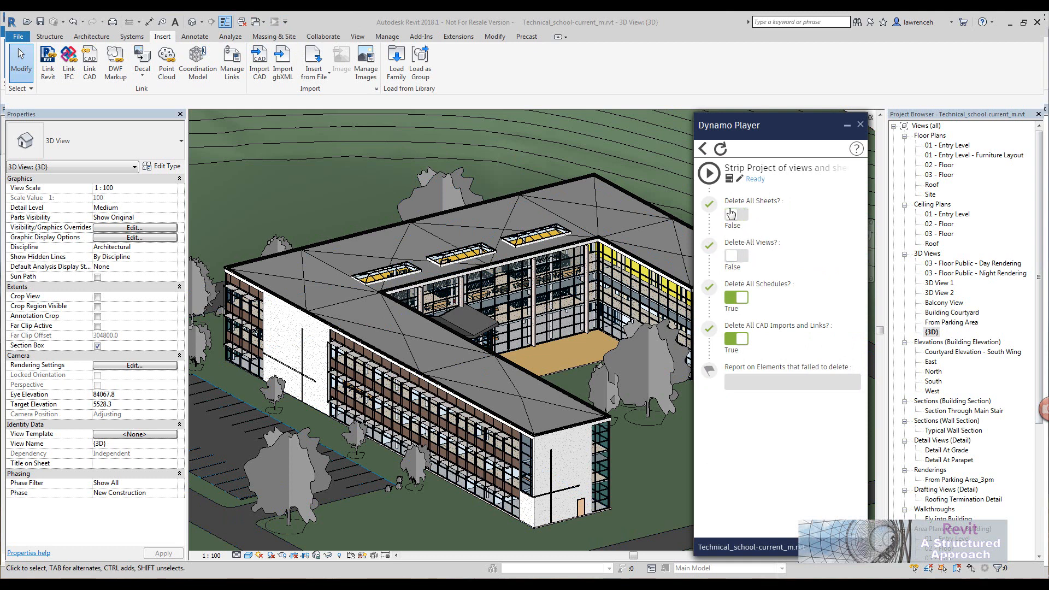
{"action": "left_click", "coordinate": [735, 215]}
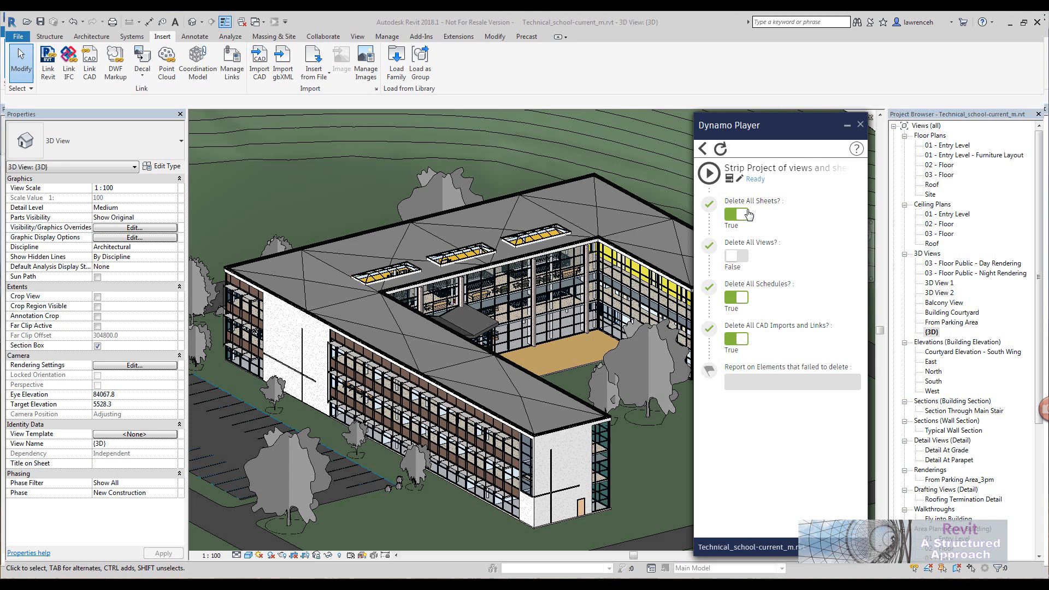
{"action": "left_click", "coordinate": [735, 255]}
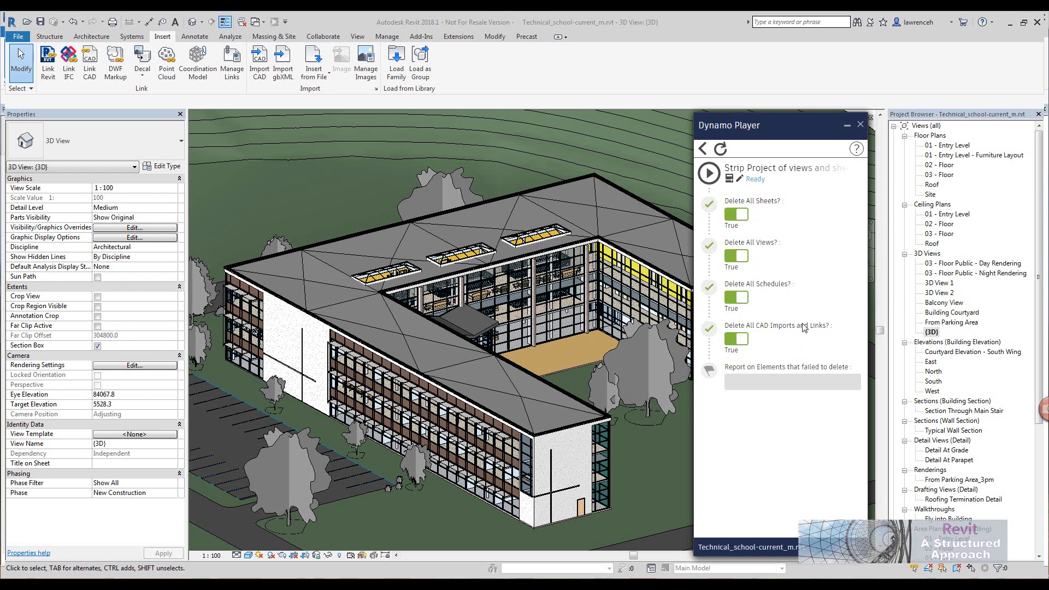
{"action": "mouse_move", "coordinate": [828, 332]}
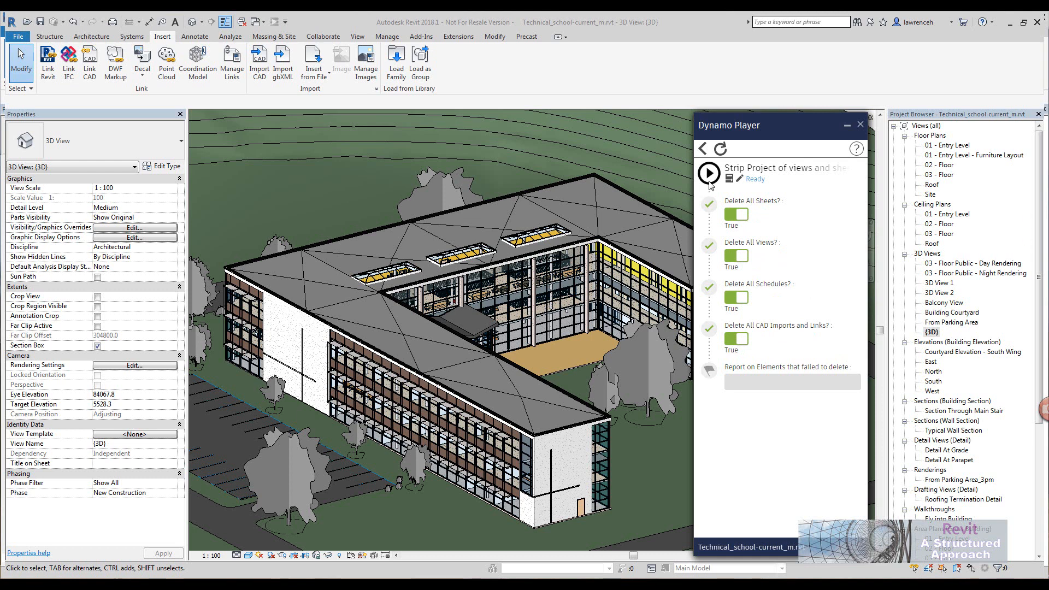
- Run the Strip Project script and review the Project Browser, now listing only the 3D view
{"action": "left_click", "coordinate": [709, 173]}
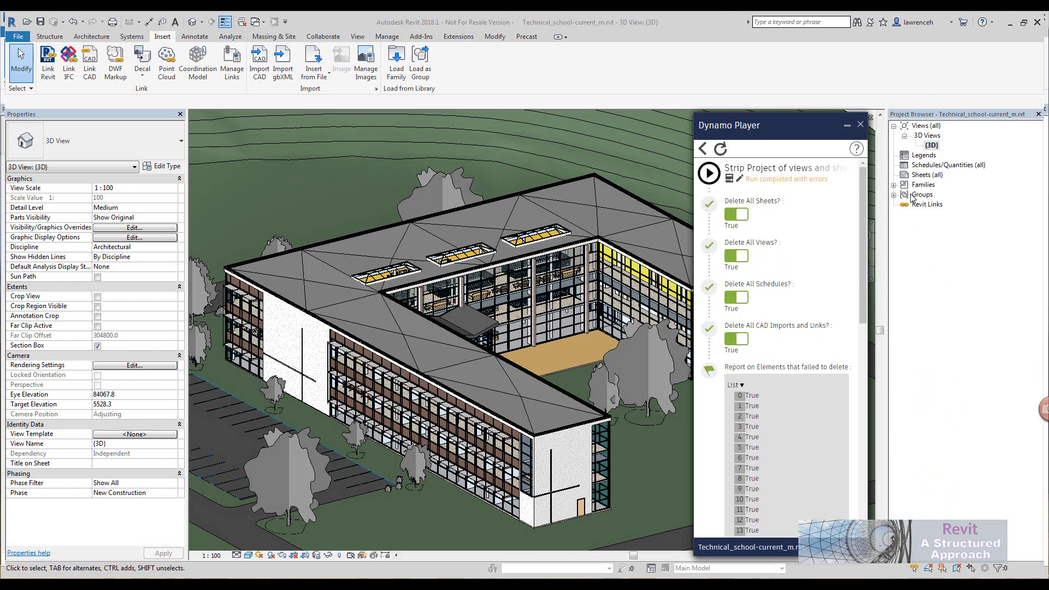
{"action": "scroll", "scroll_direction": "down", "scroll_amount": 3}
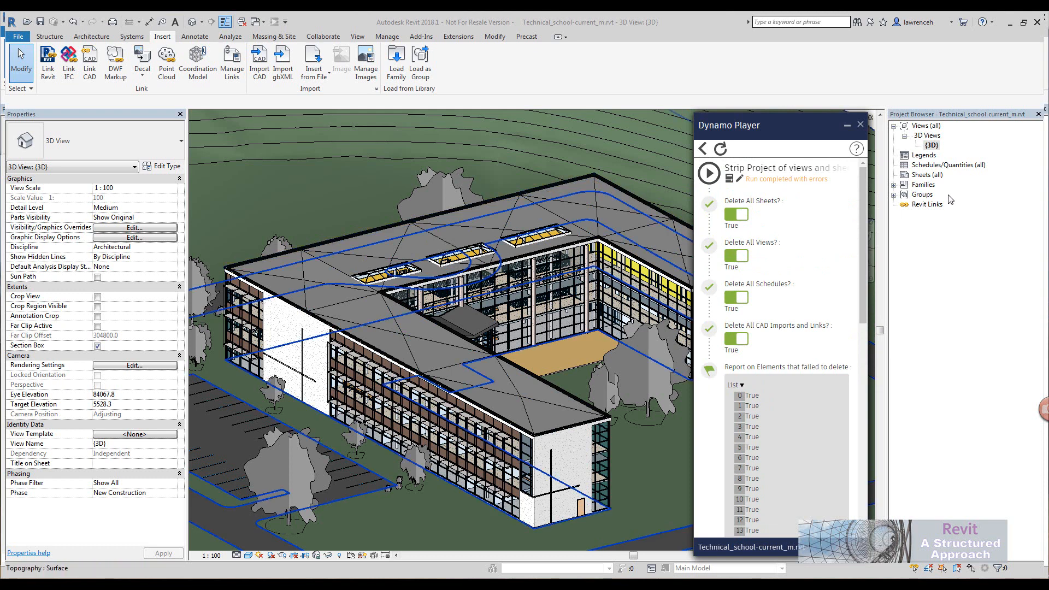
{"action": "mouse_move", "coordinate": [737, 179]}
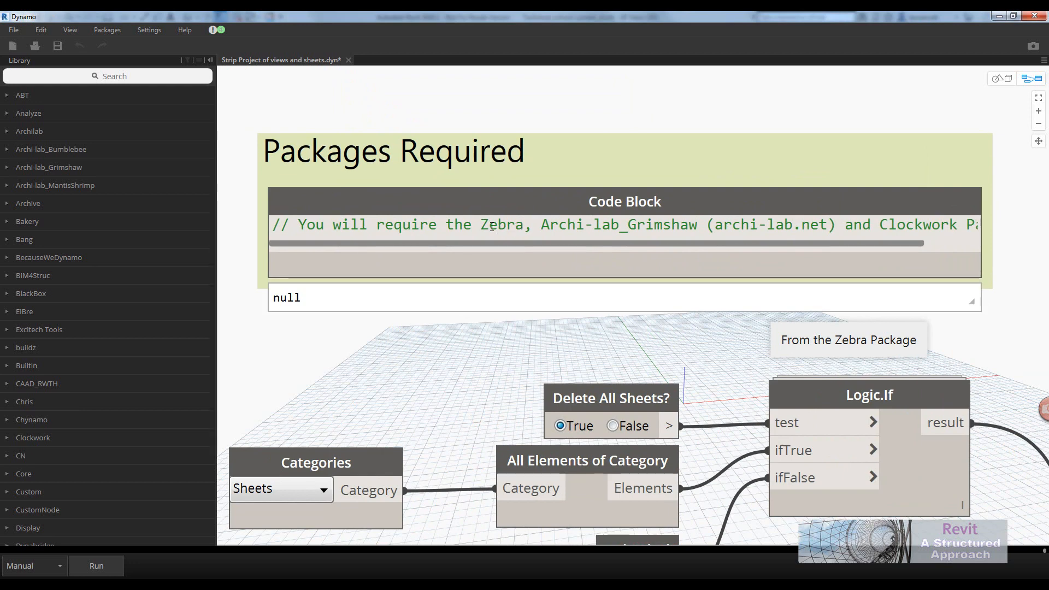
{"action": "mouse_move", "coordinate": [662, 242]}
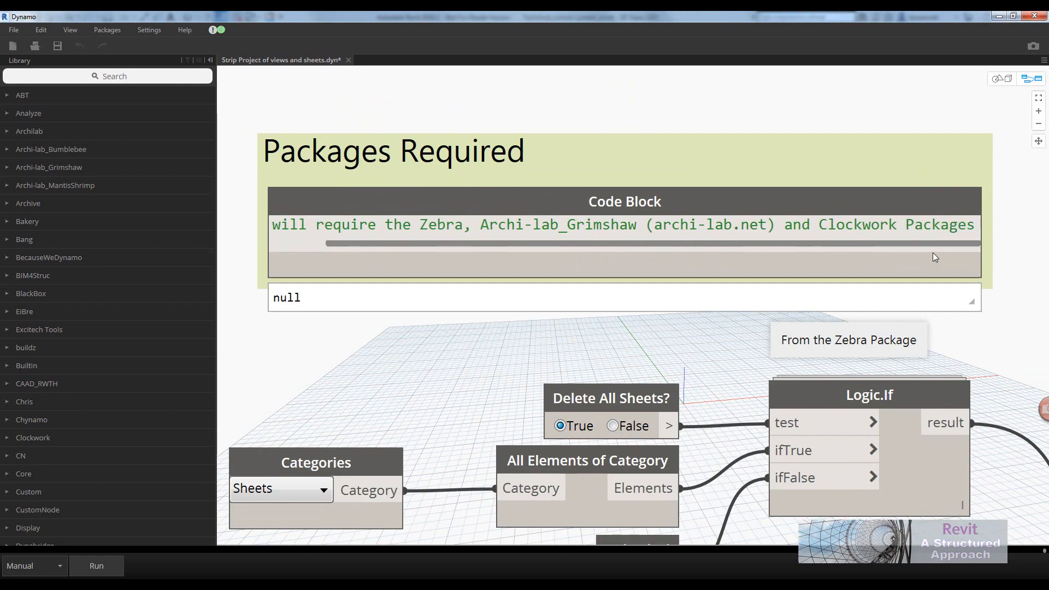
- Scroll the Packages Required note listing Zebra, Archi-lab_Grimshaw and Clockwork
{"action": "scroll", "scroll_direction": "down", "scroll_amount": 3}
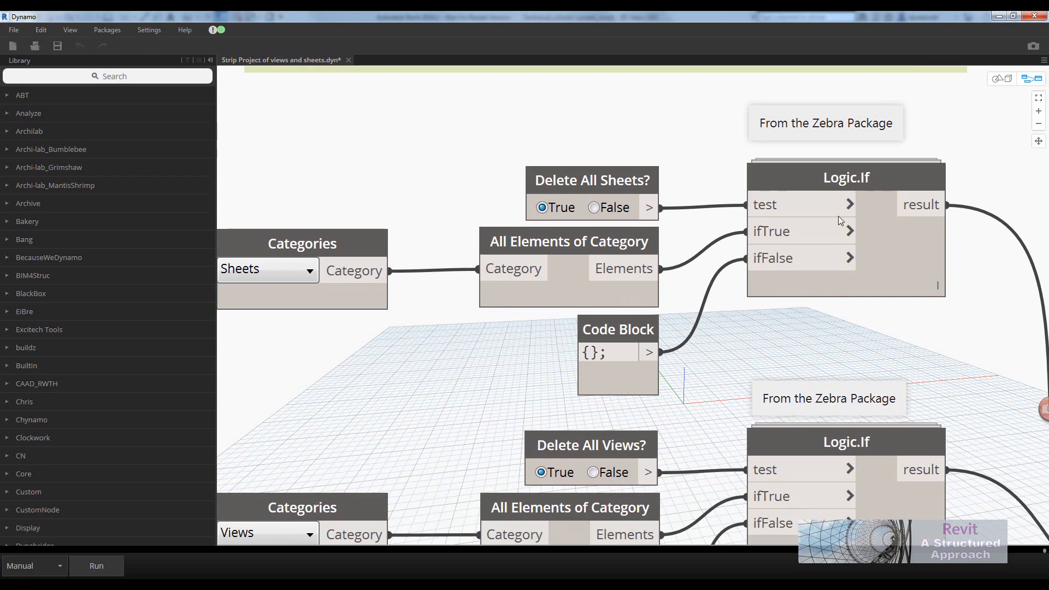
{"action": "mouse_move", "coordinate": [785, 128]}
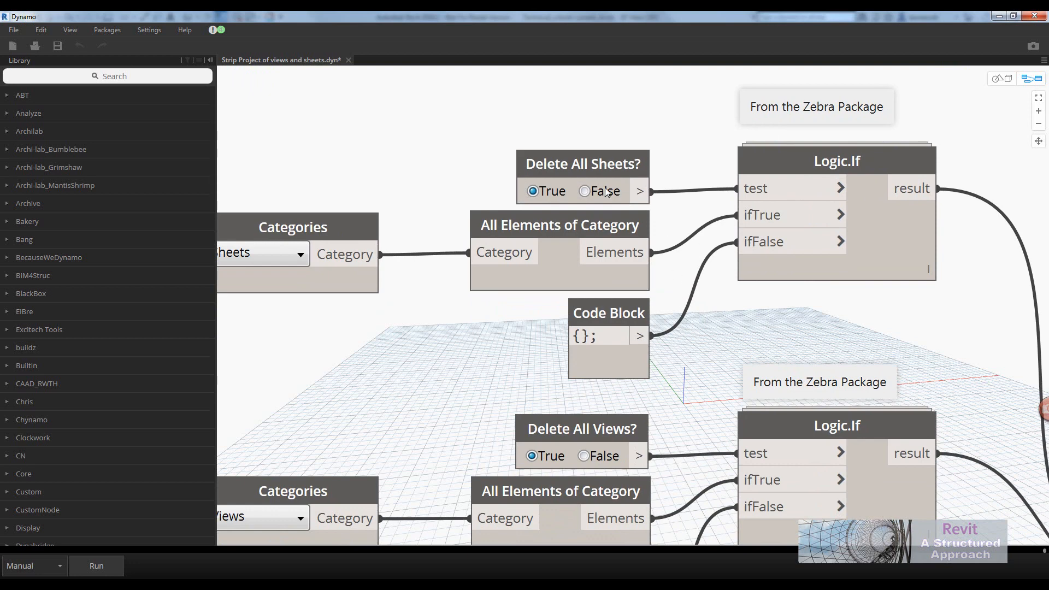
{"action": "mouse_move", "coordinate": [577, 195]}
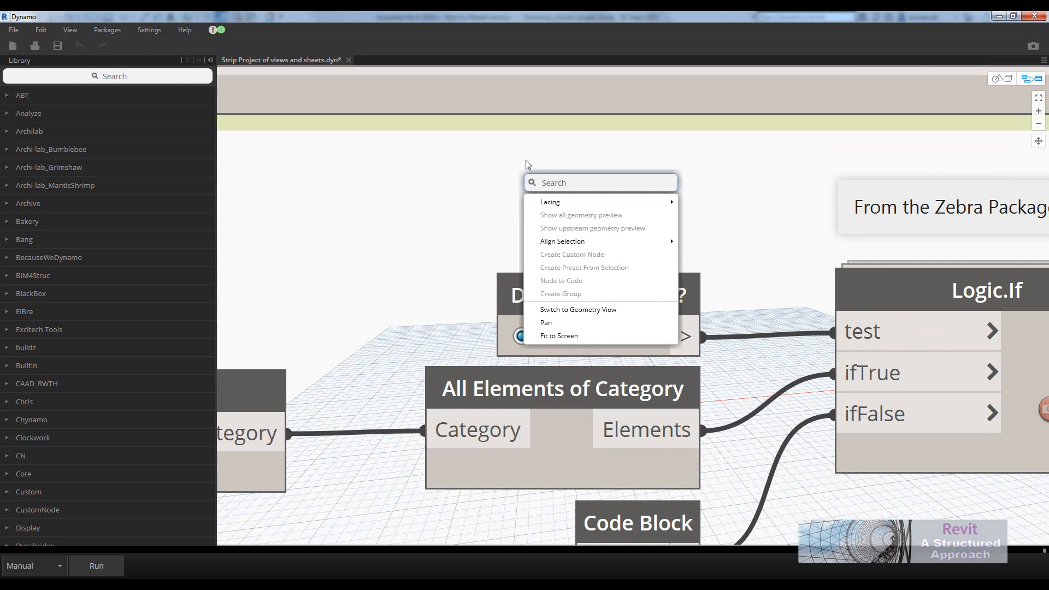
- Place a Boolean node found via 'bool' and bring up its Edit Node Name box, then close it
{"action": "type", "text": "bool"}
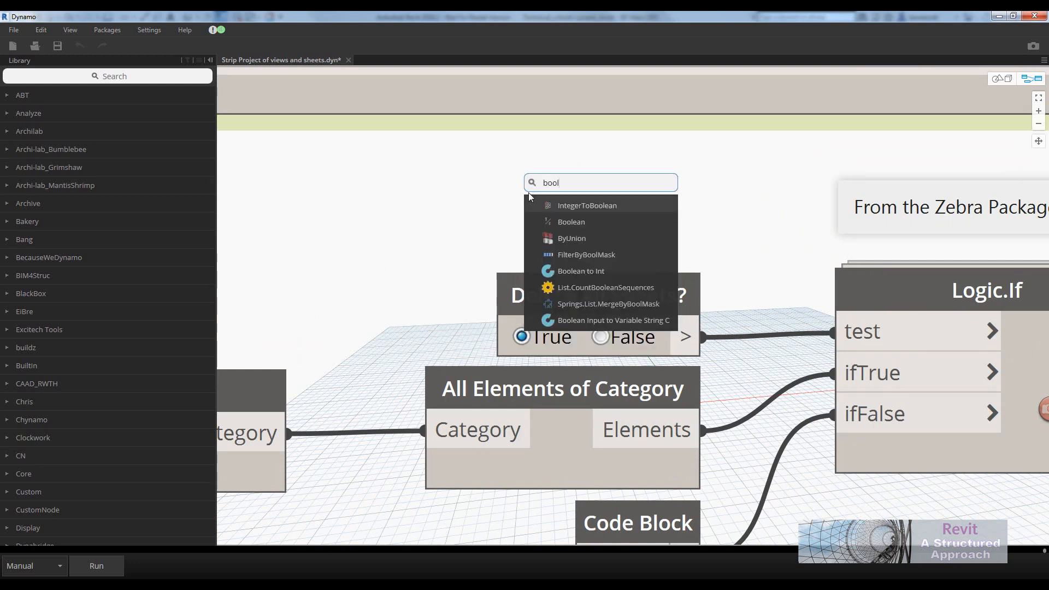
{"action": "left_click", "coordinate": [571, 221]}
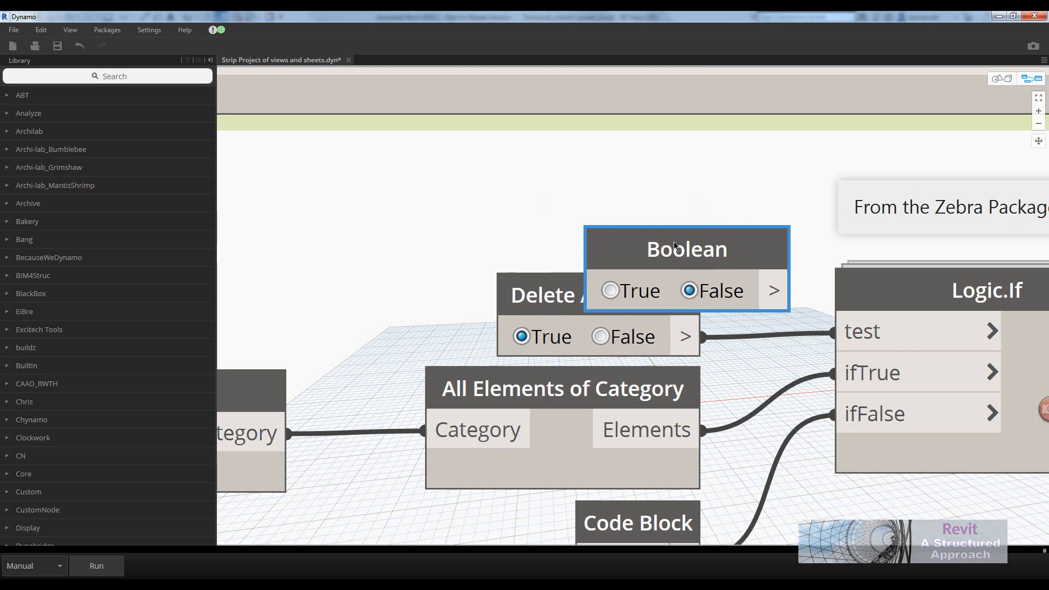
{"action": "double_click", "coordinate": [685, 248]}
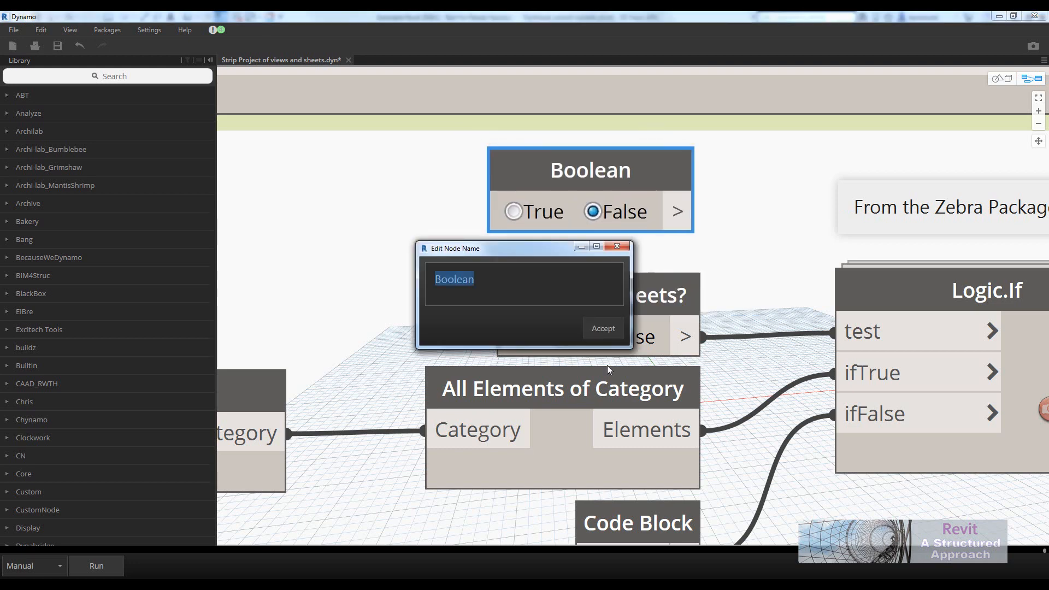
{"action": "left_click", "coordinate": [601, 328]}
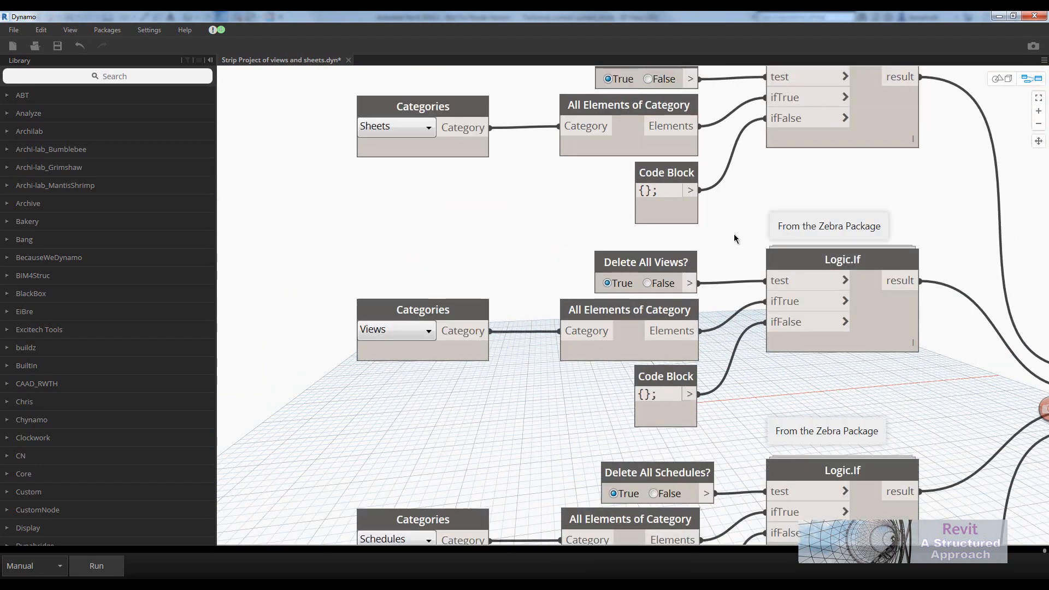
{"action": "scroll", "scroll_direction": "down", "scroll_amount": 3}
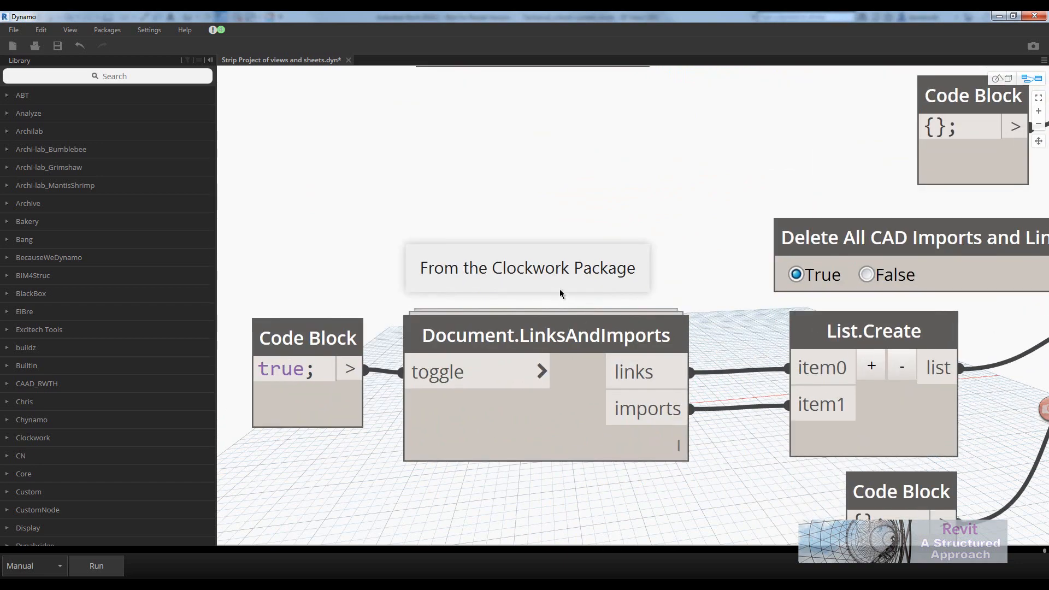
{"action": "left_click", "coordinate": [528, 268]}
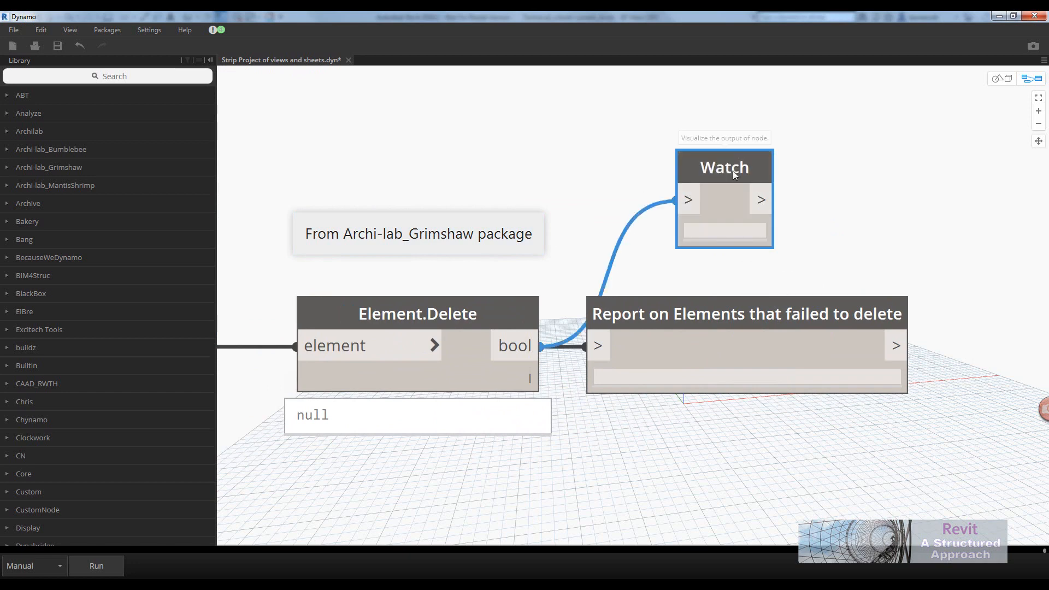
{"action": "double_click", "coordinate": [724, 167]}
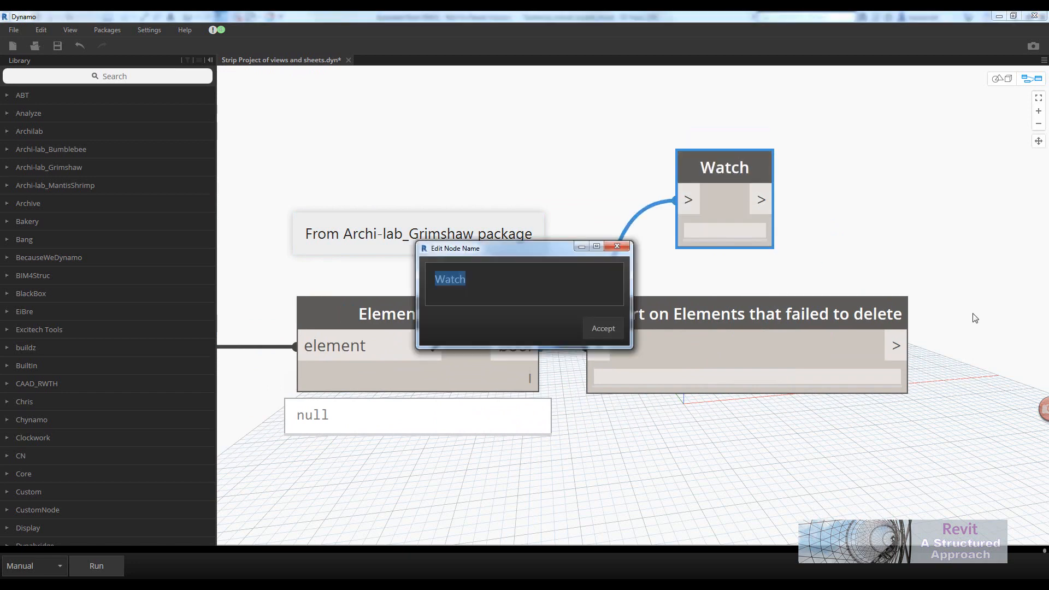
{"action": "left_click", "coordinate": [601, 328]}
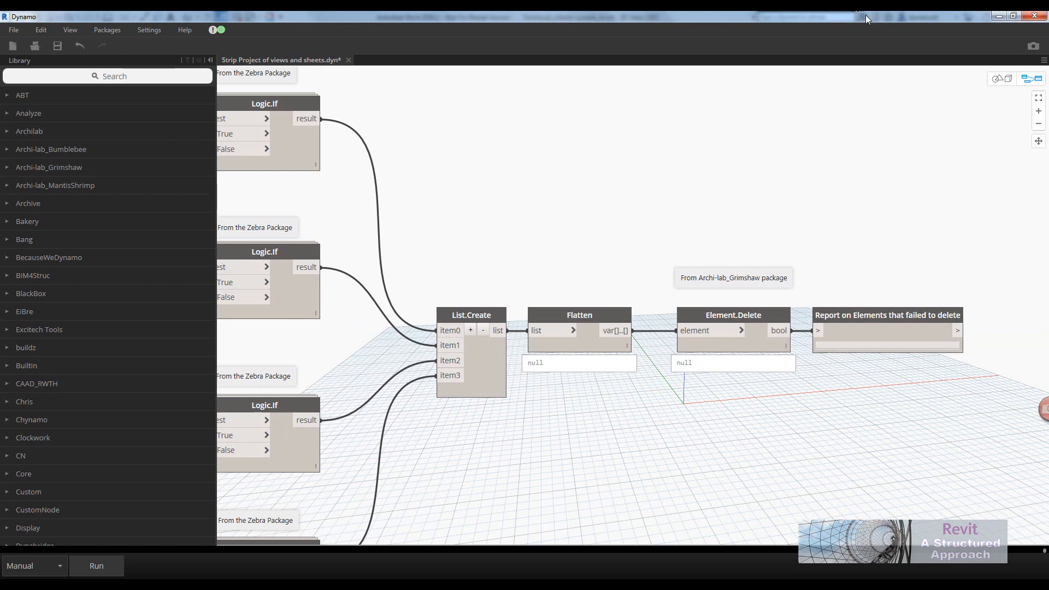
{"action": "mouse_move", "coordinate": [899, 83]}
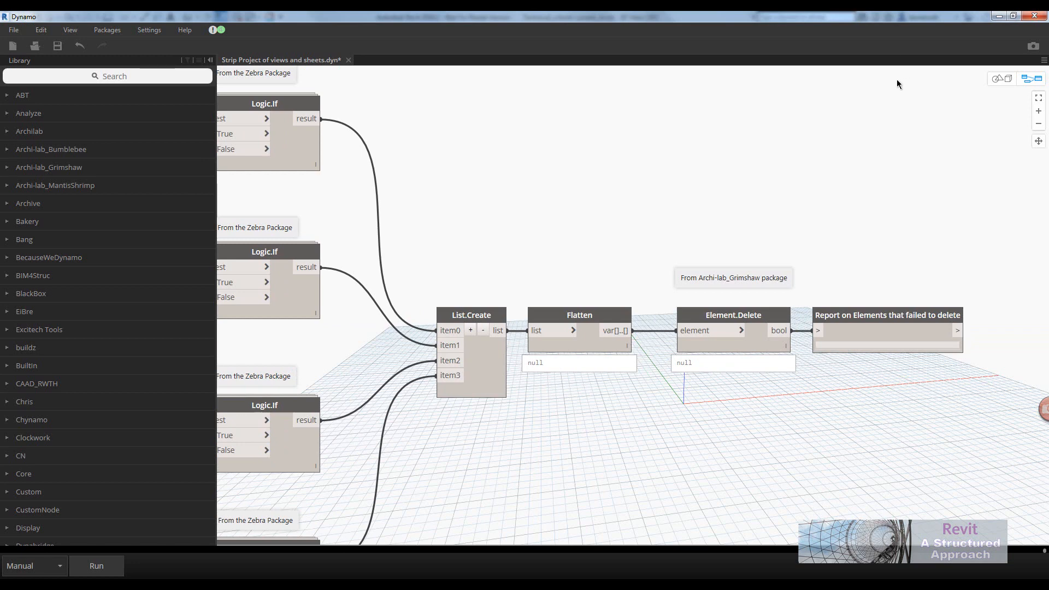